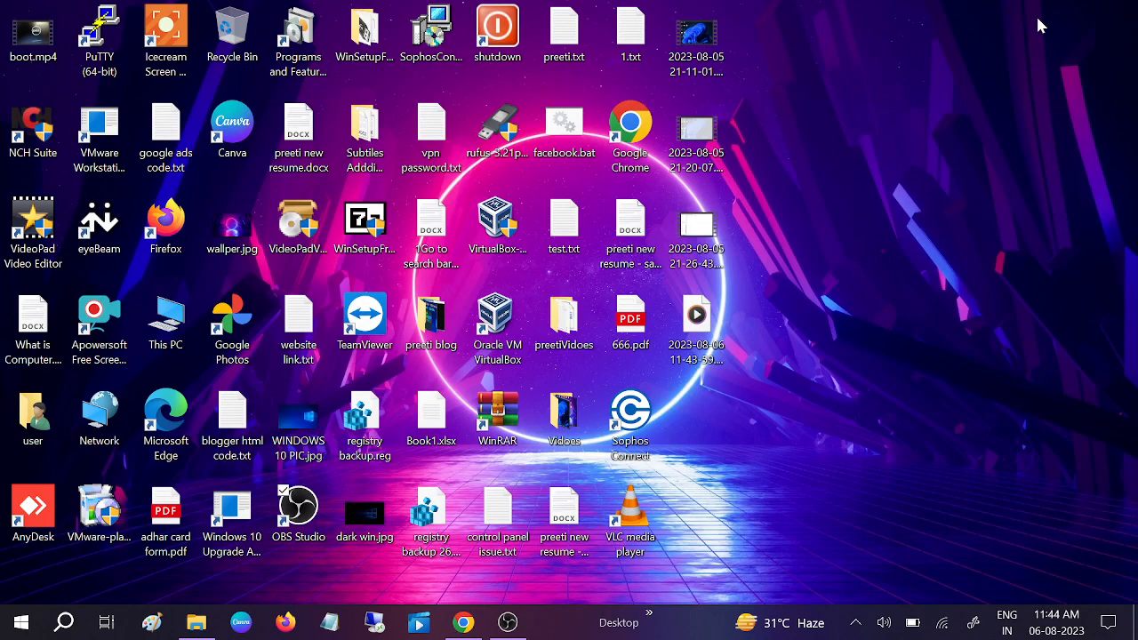
mouse_move(922, 114)
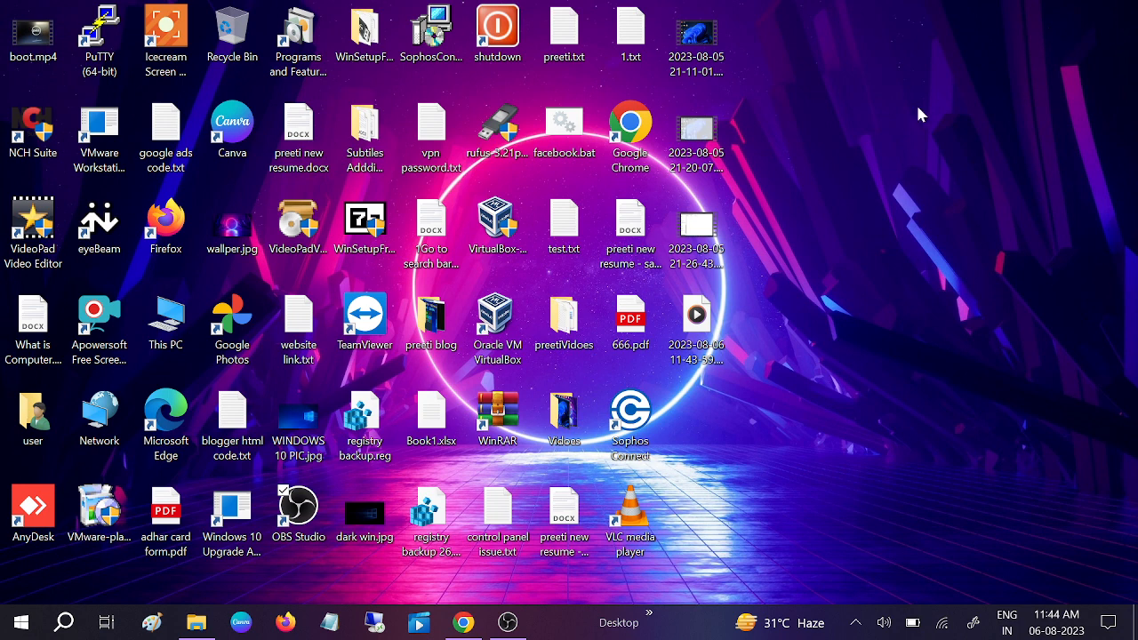
mouse_move(812, 167)
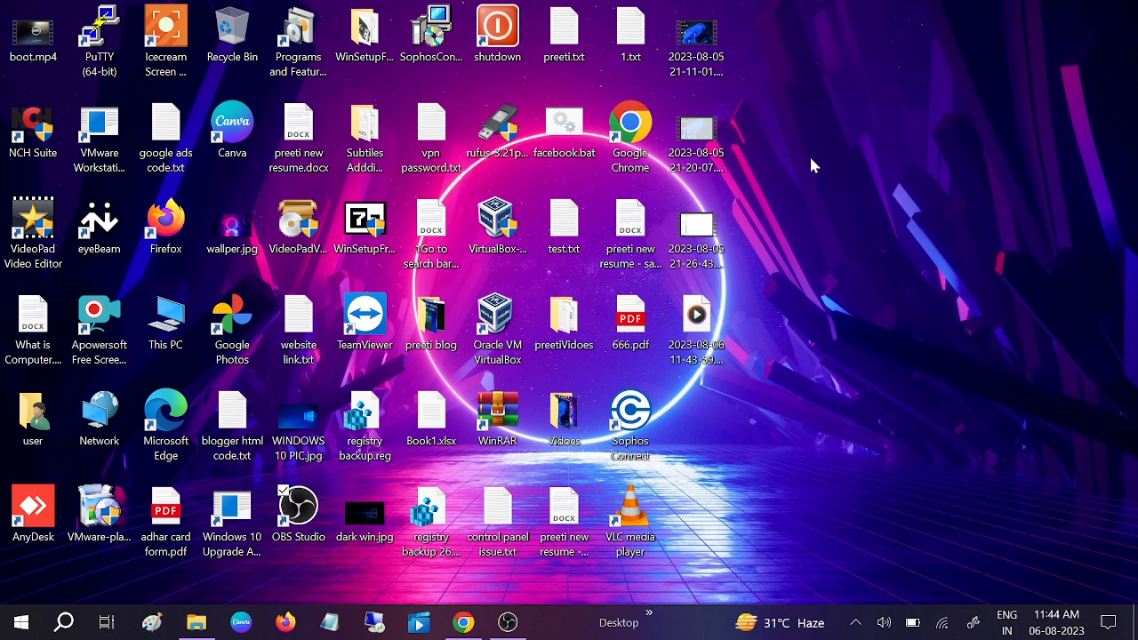
mouse_move(842, 264)
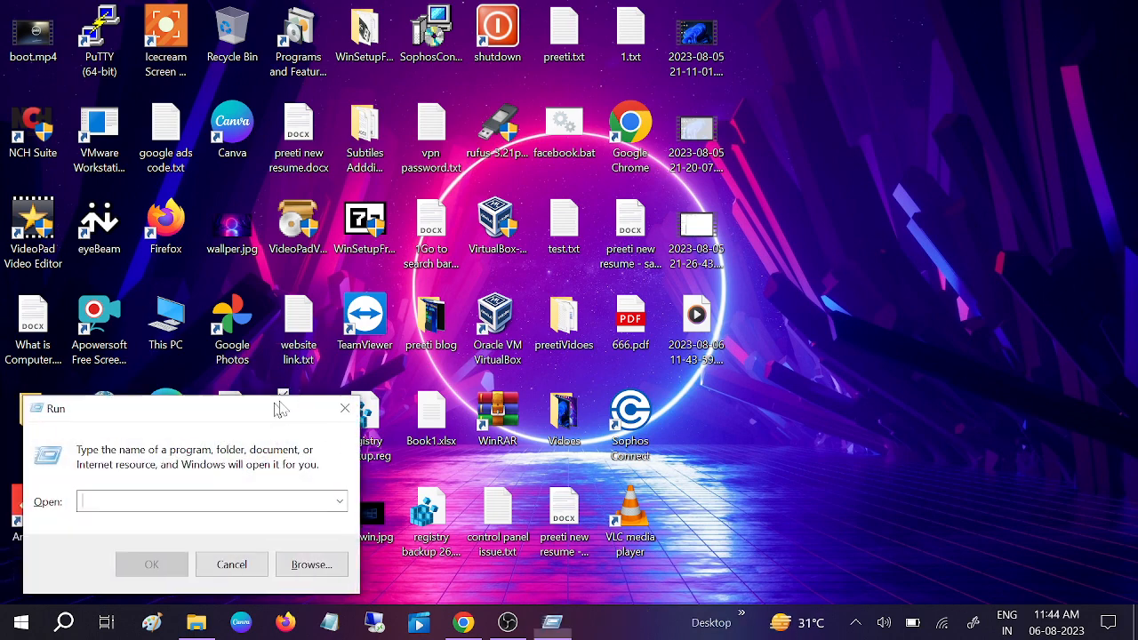
Type 'cm' and 'serv' in Run, then reopen Run to check for remembered commands.
type("cm")
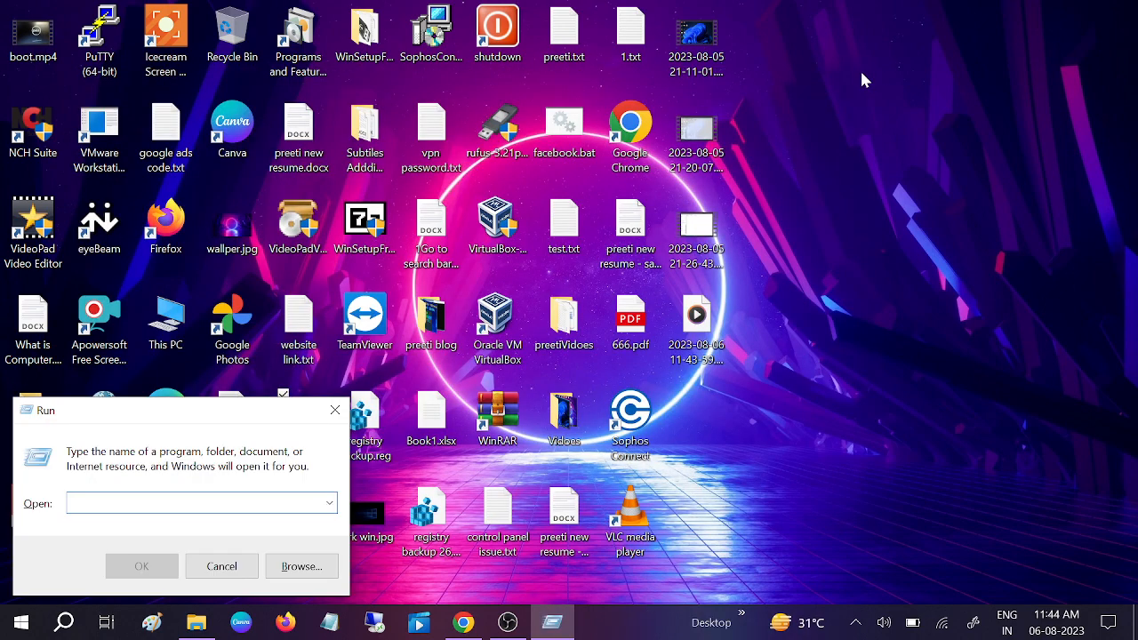
type("serv")
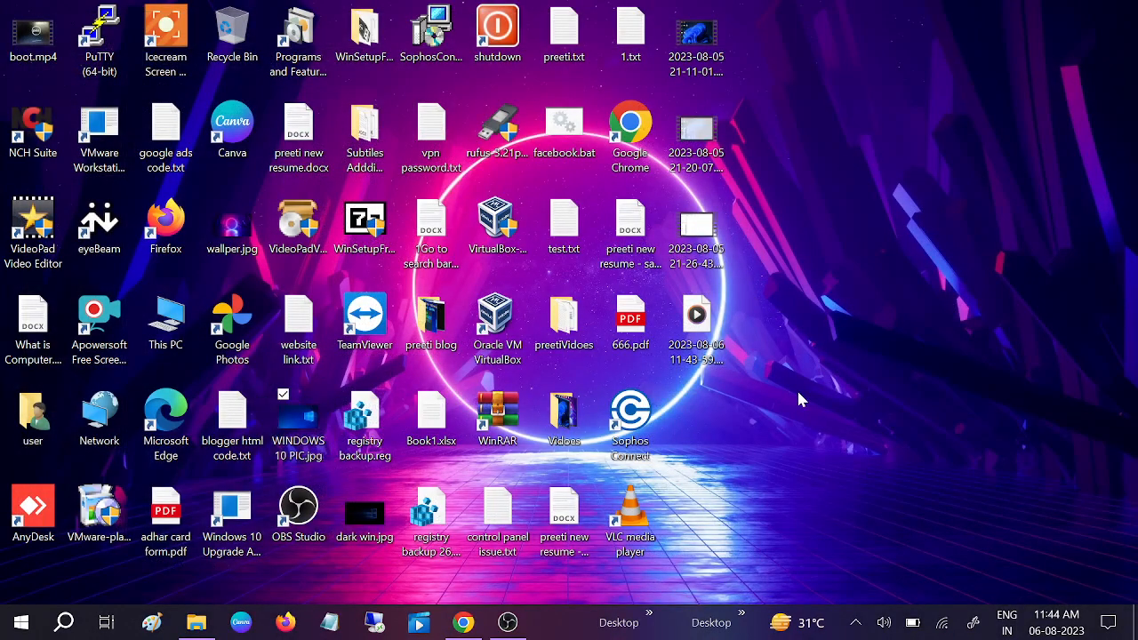
key("Win+r")
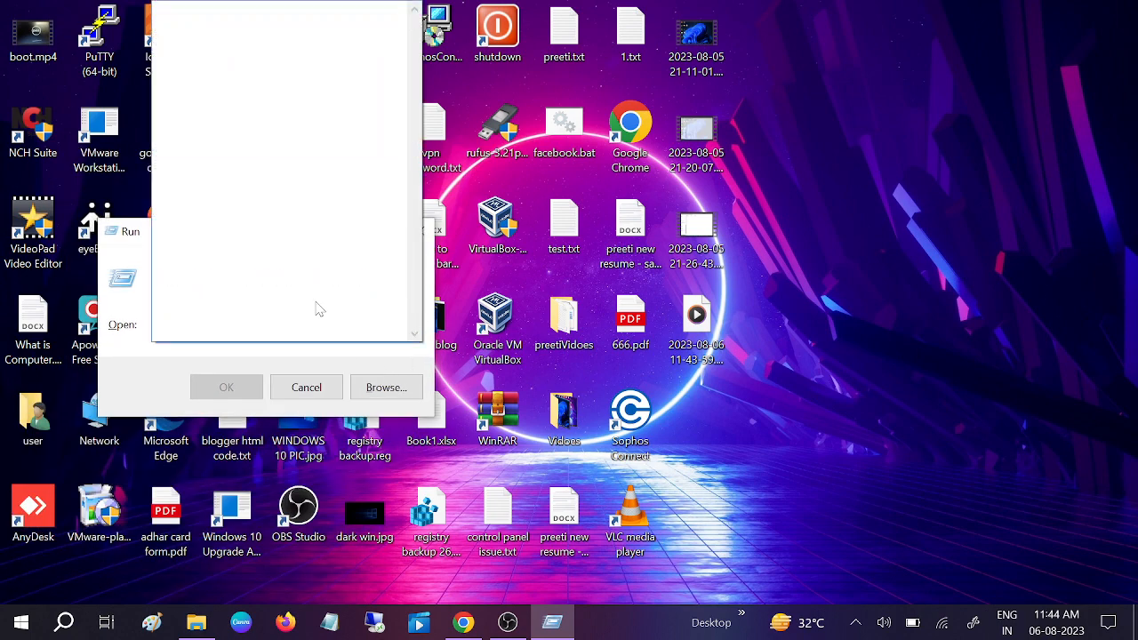
mouse_move(147, 289)
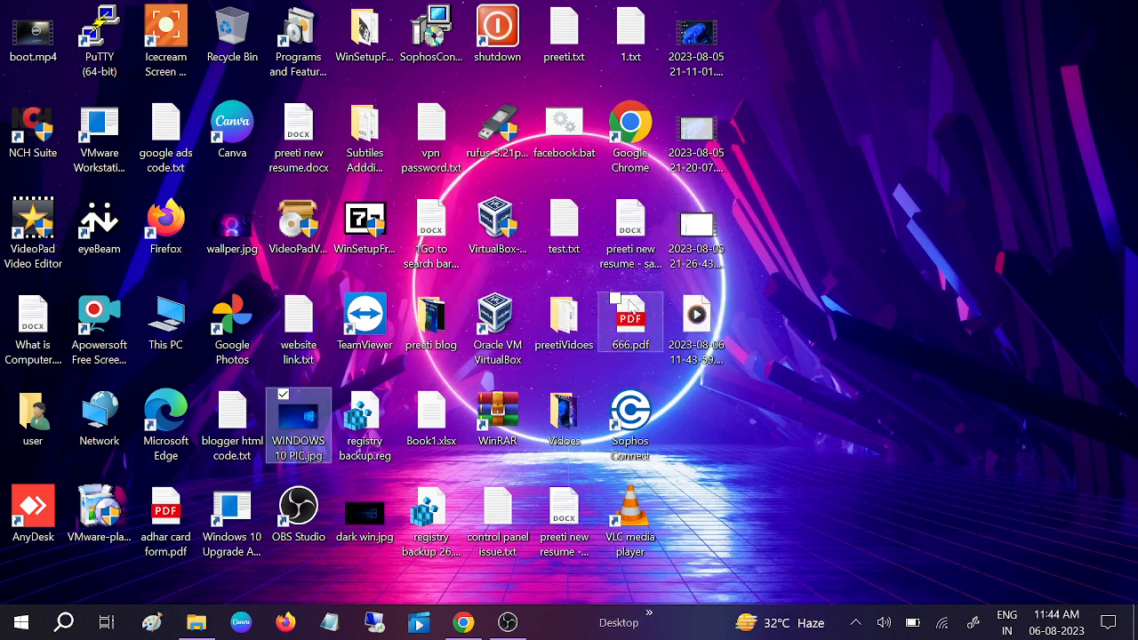
mouse_move(696, 315)
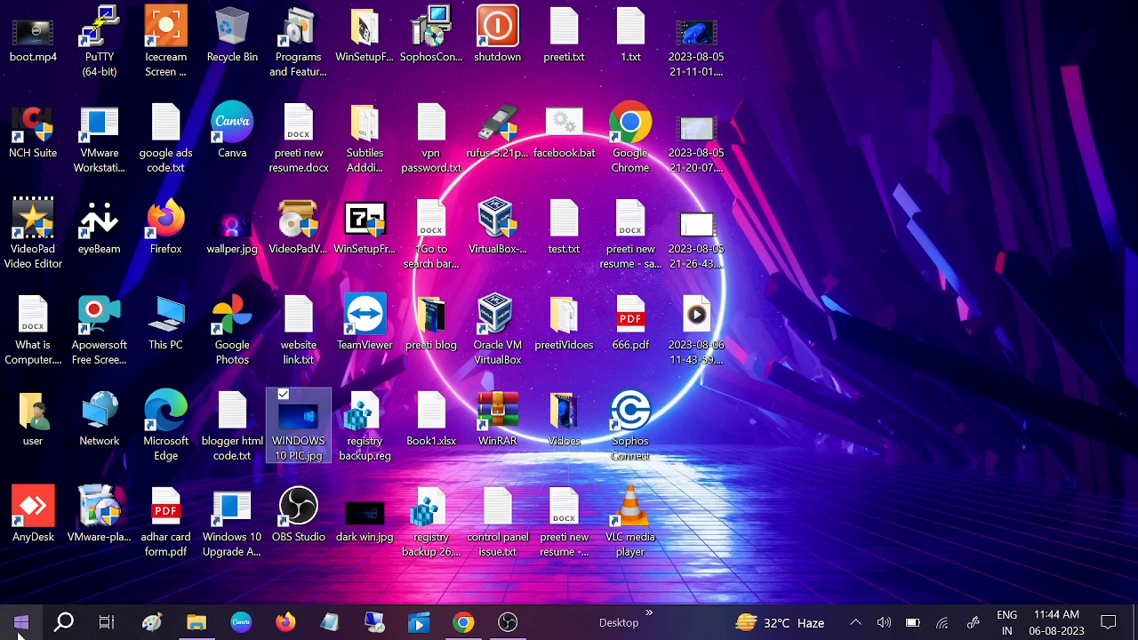
Launch Windows Settings from the Start menu.
left_click(20, 622)
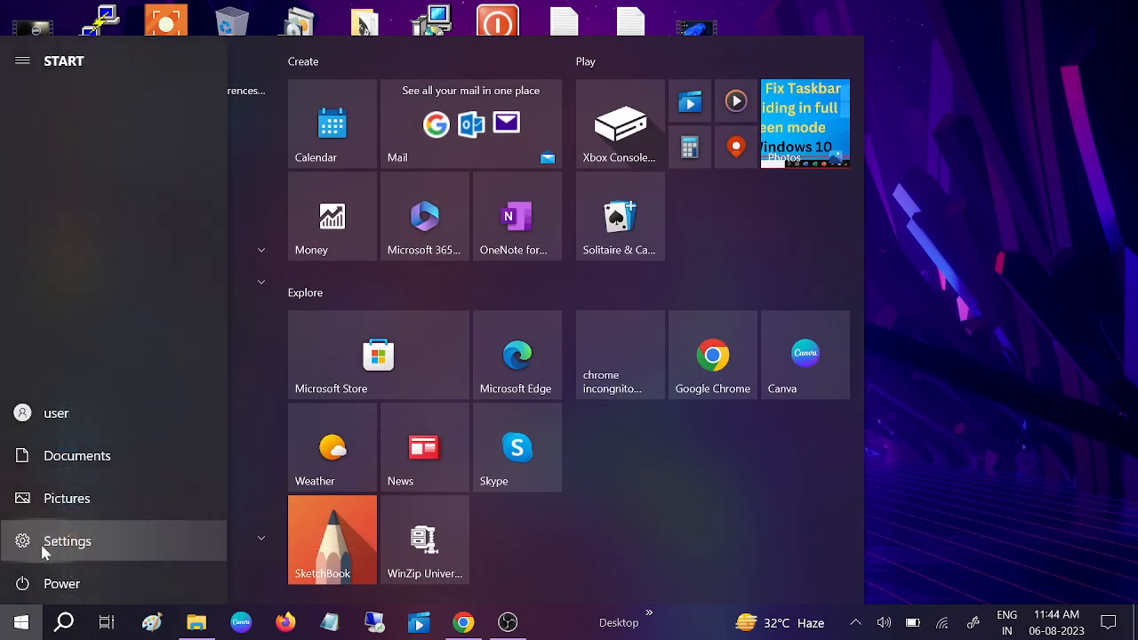
left_click(67, 540)
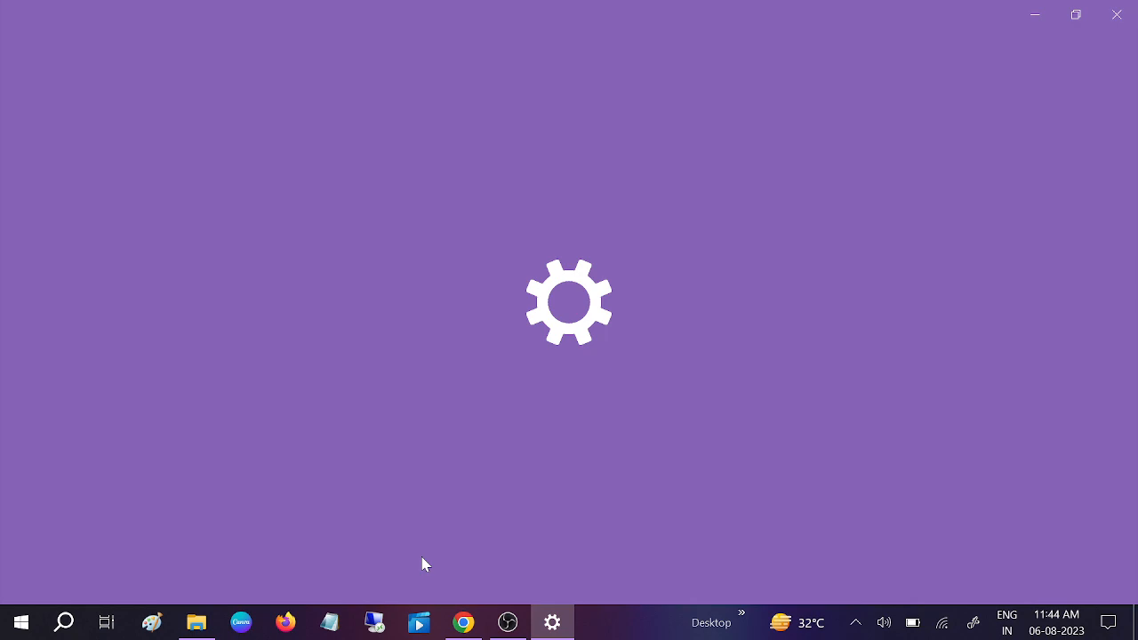
left_click(552, 622)
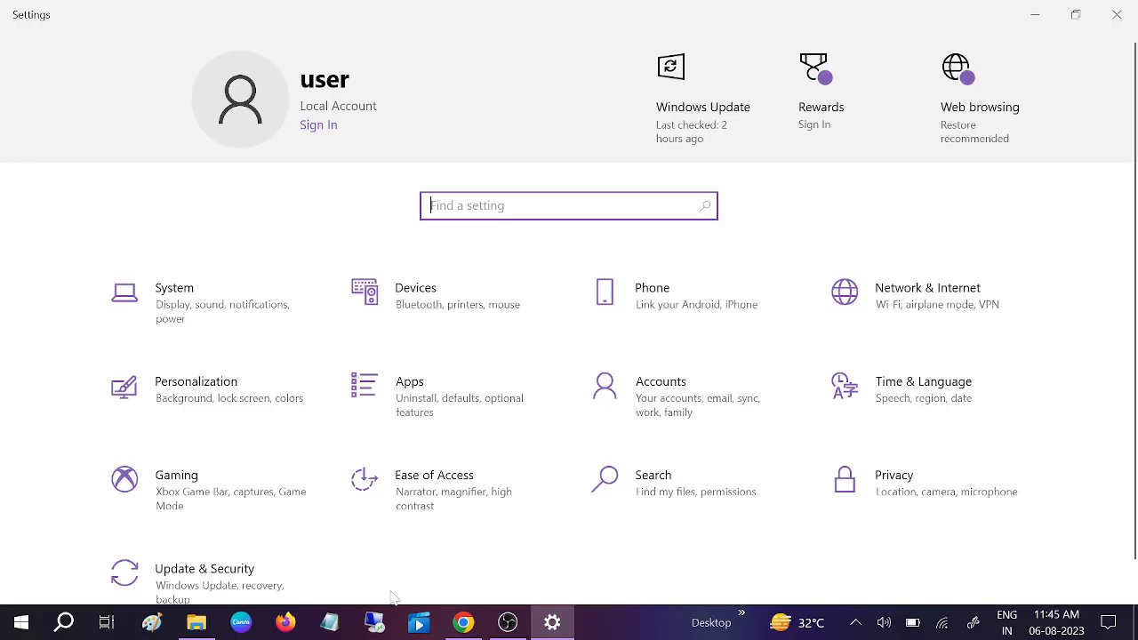
mouse_move(912, 492)
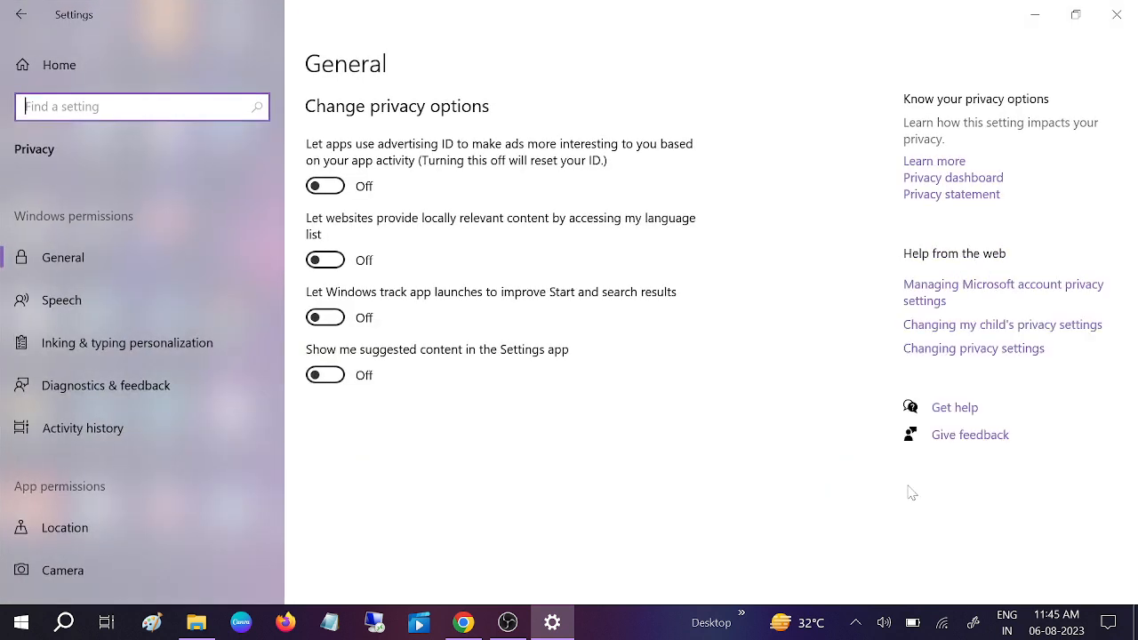
mouse_move(360, 72)
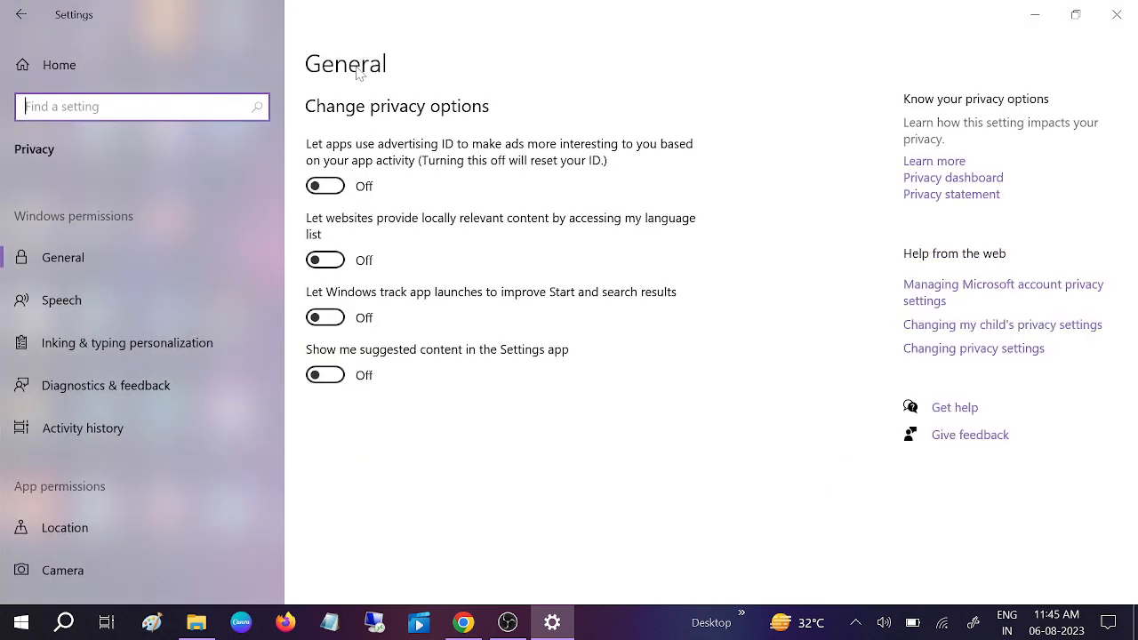
mouse_move(129, 269)
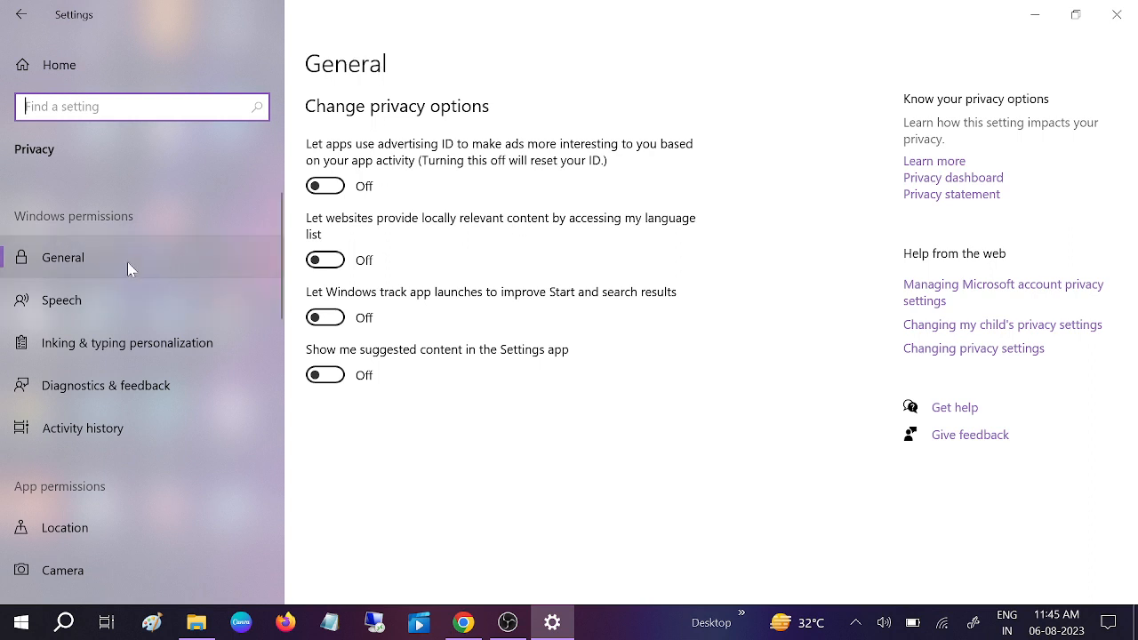
mouse_move(334, 311)
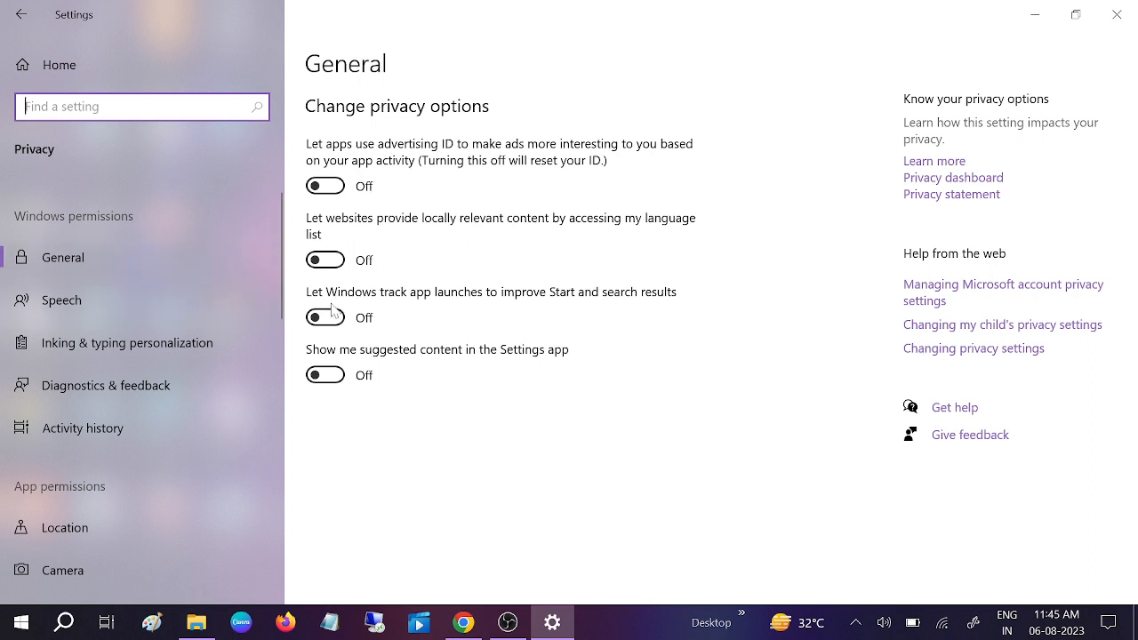
mouse_move(394, 307)
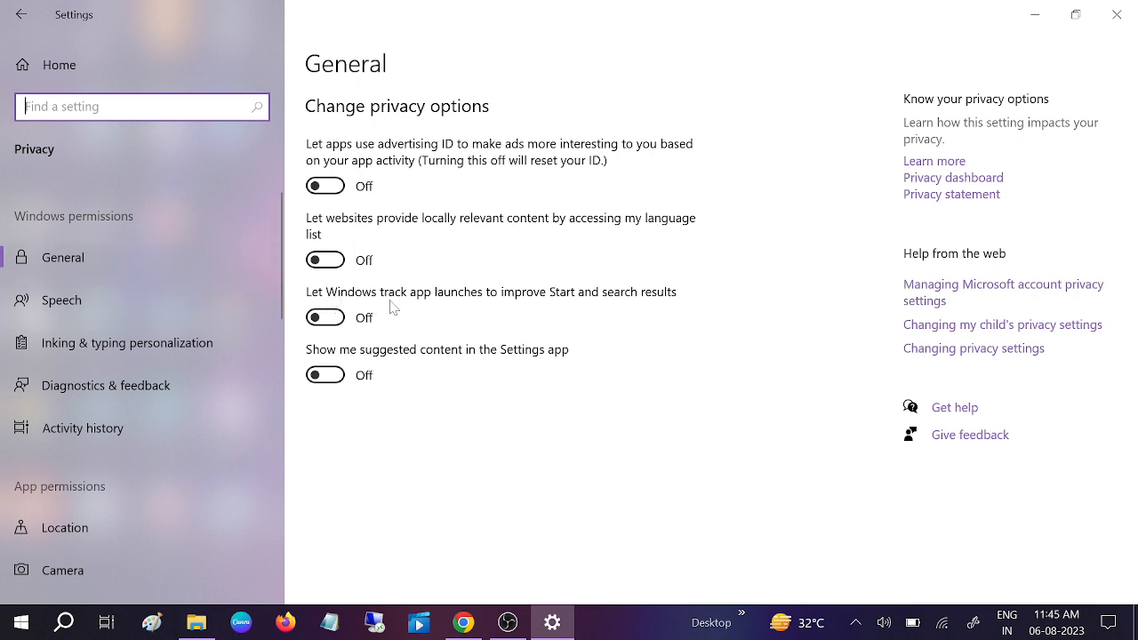
mouse_move(627, 303)
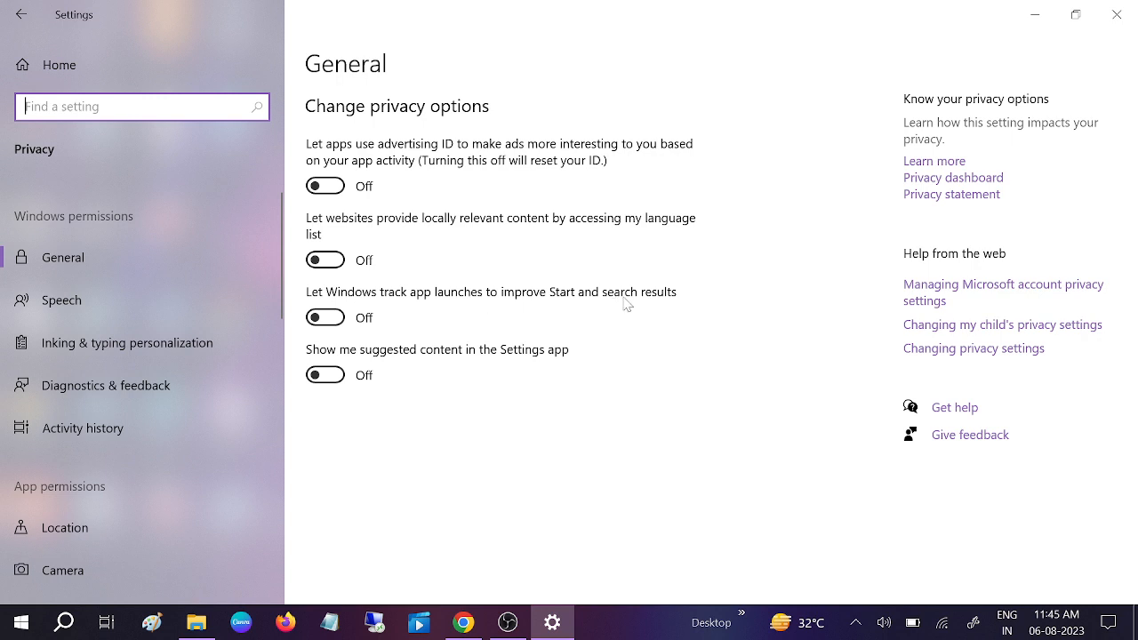
mouse_move(660, 303)
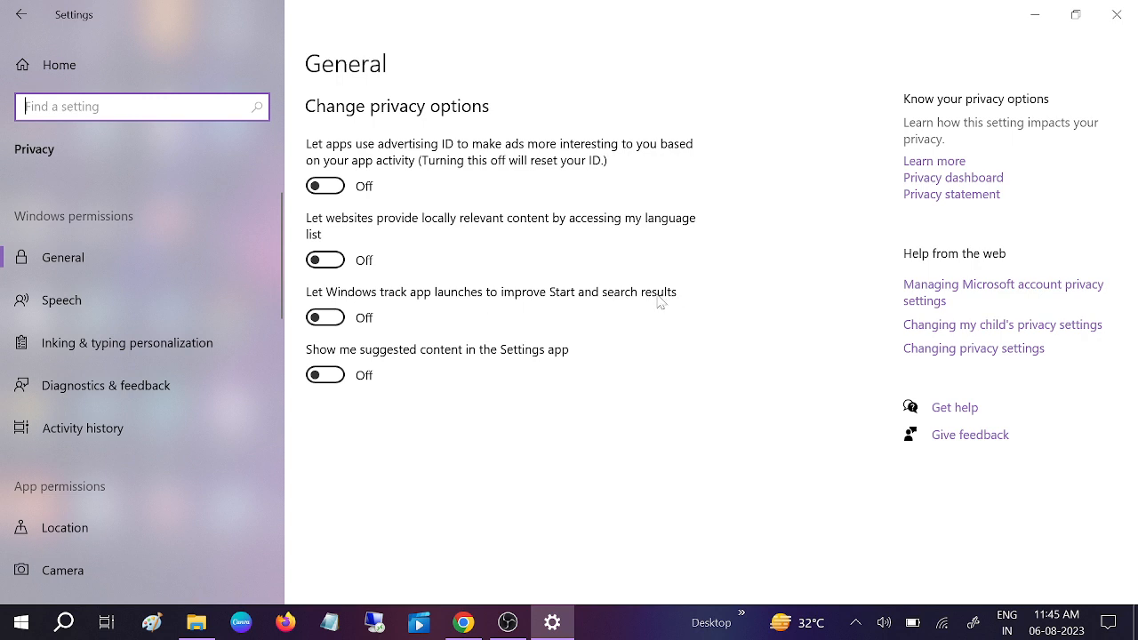
Switch on 'Let Windows track app launches' under Privacy > General, then minimize Settings.
left_click(326, 318)
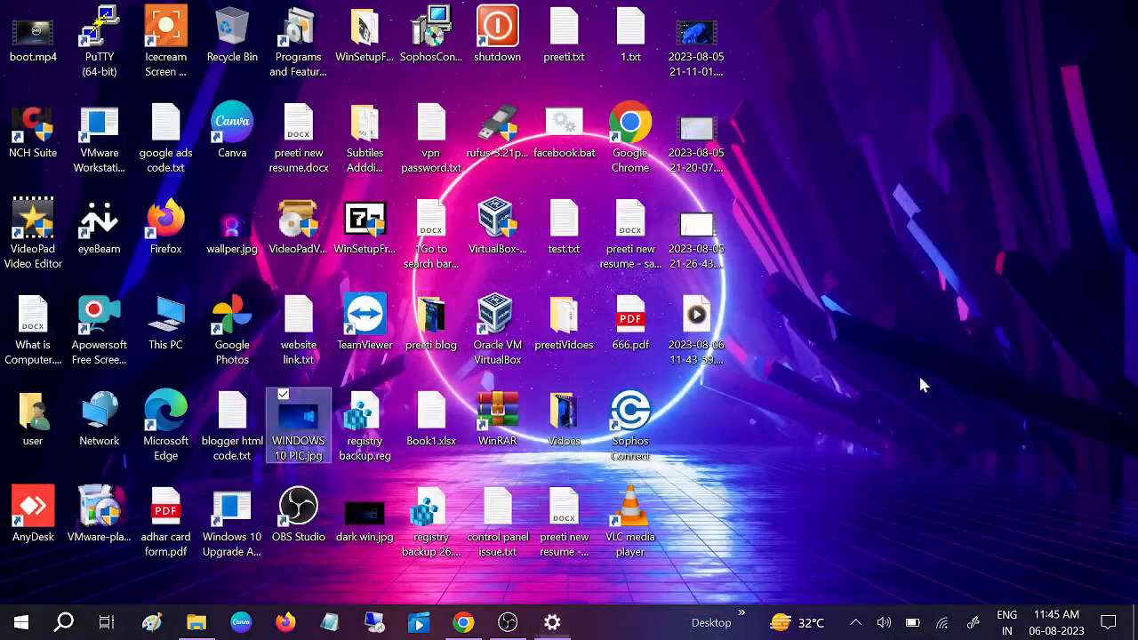
Open Run, type 'serv', then reopen Run with an empty command box.
key("win+r")
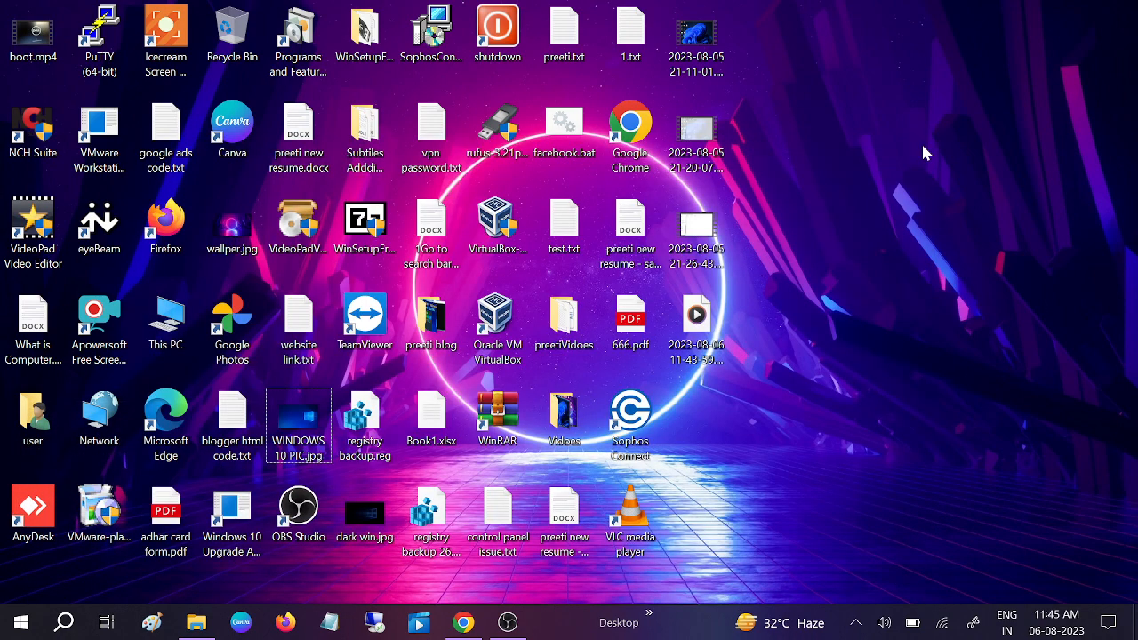
type("serv")
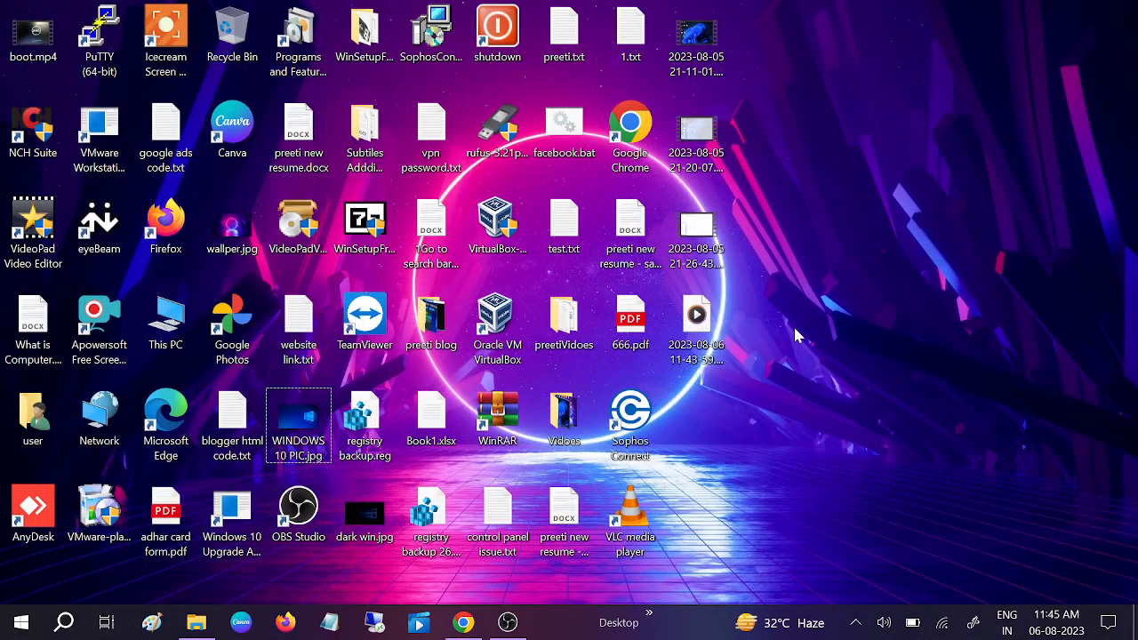
key("Win+r")
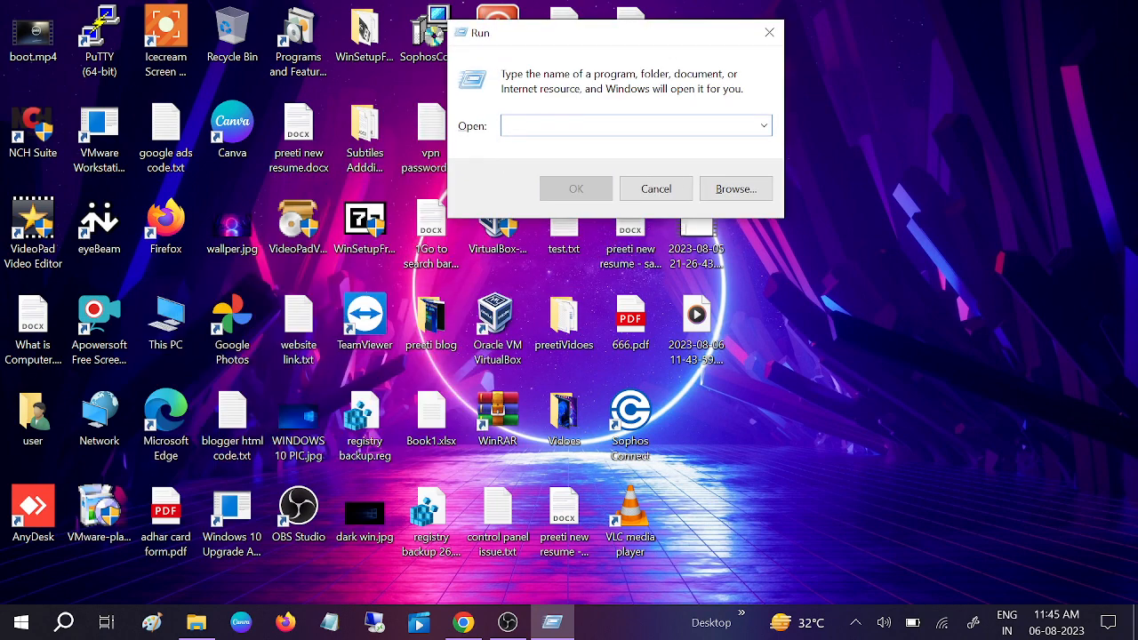
Type 'ser' and pick services.msc from the Run history suggestions.
type("ser")
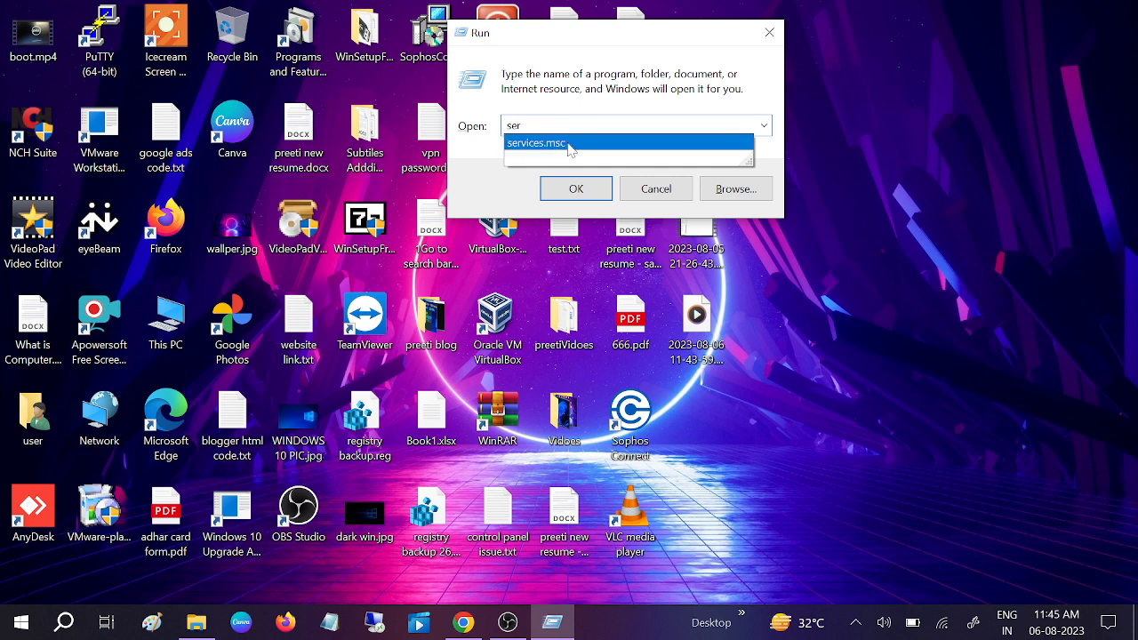
mouse_move(562, 150)
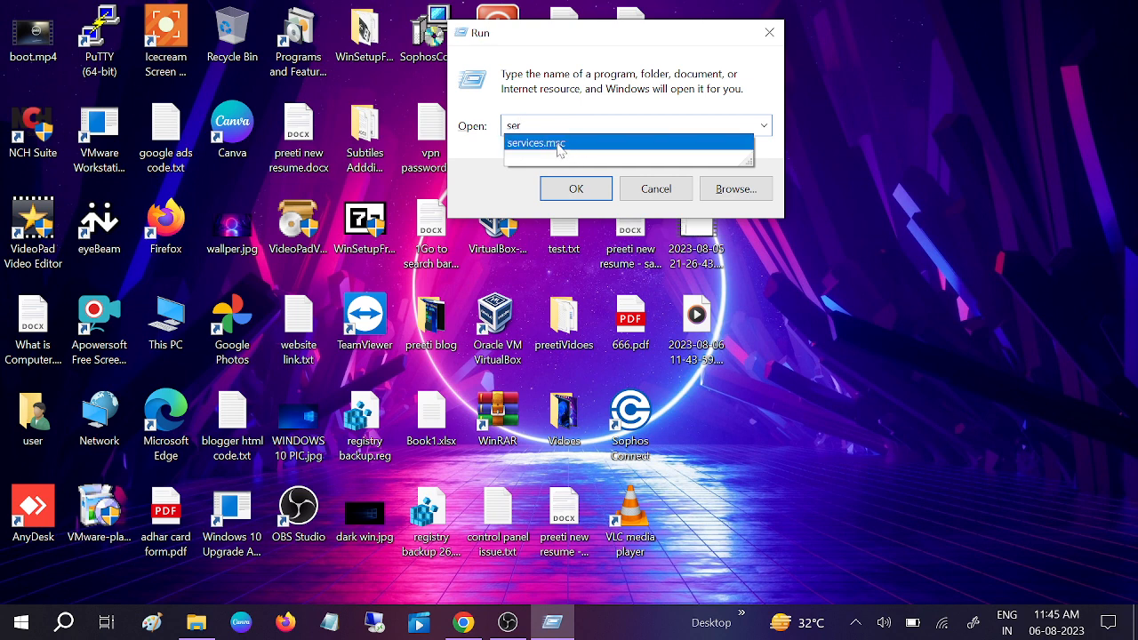
left_click(536, 143)
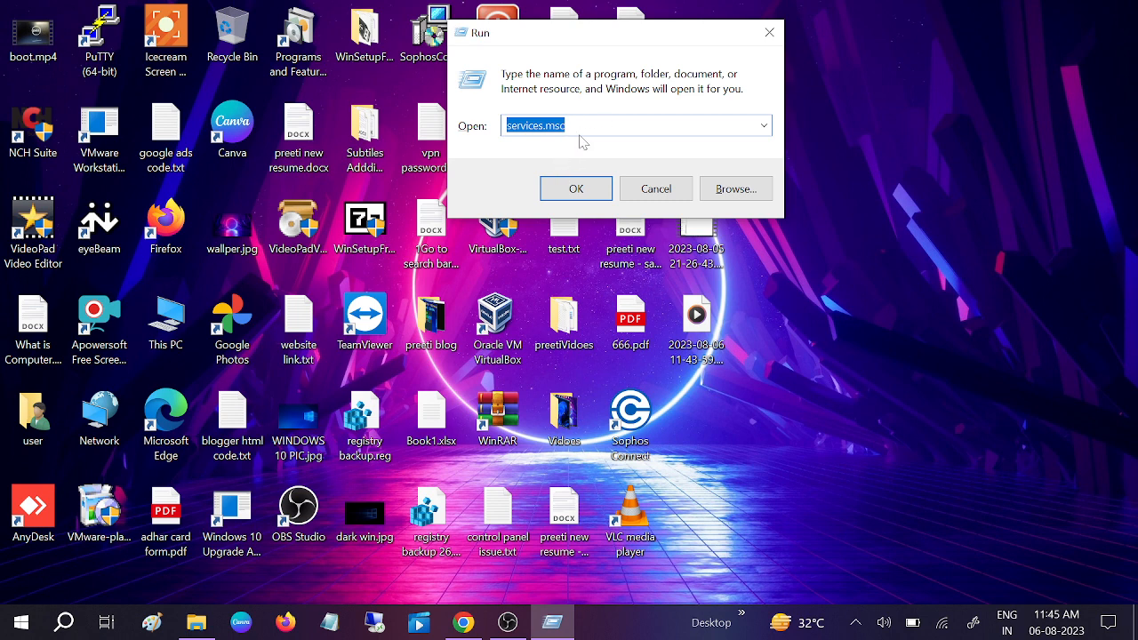
mouse_move(565, 162)
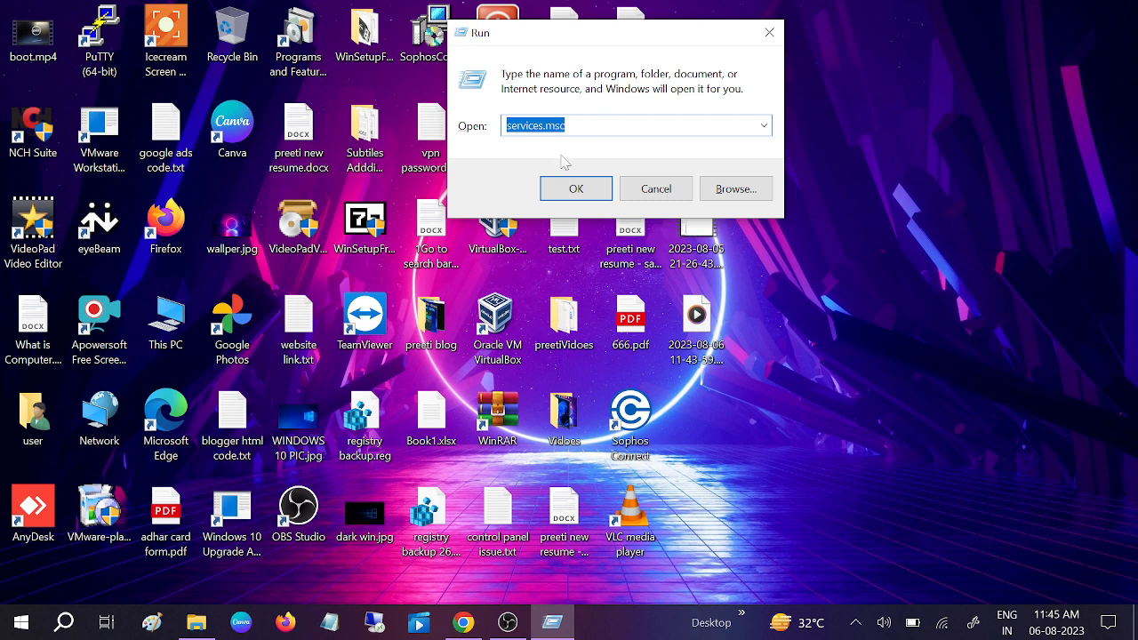